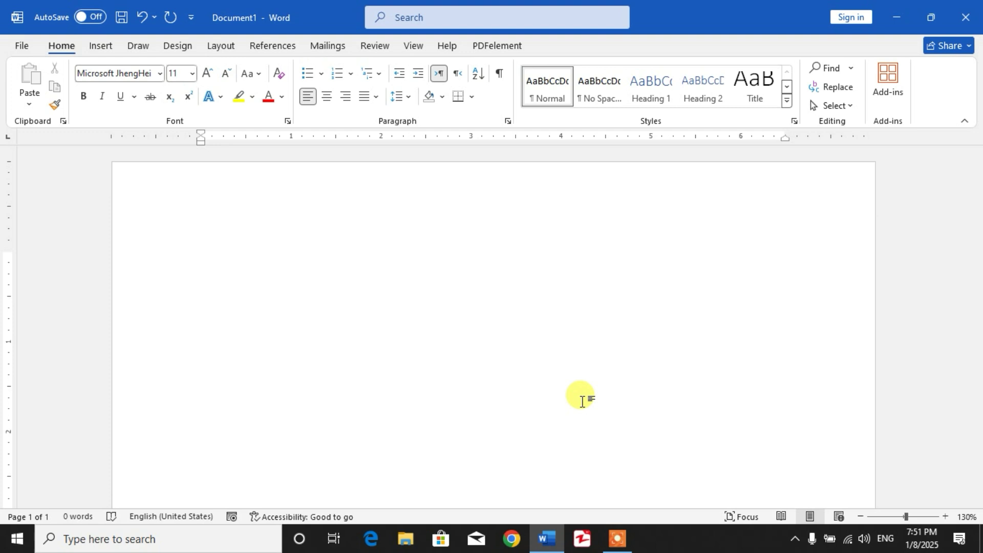
- Place the cursor on the blank page and open the More Symbols browser
left_click(201, 260)
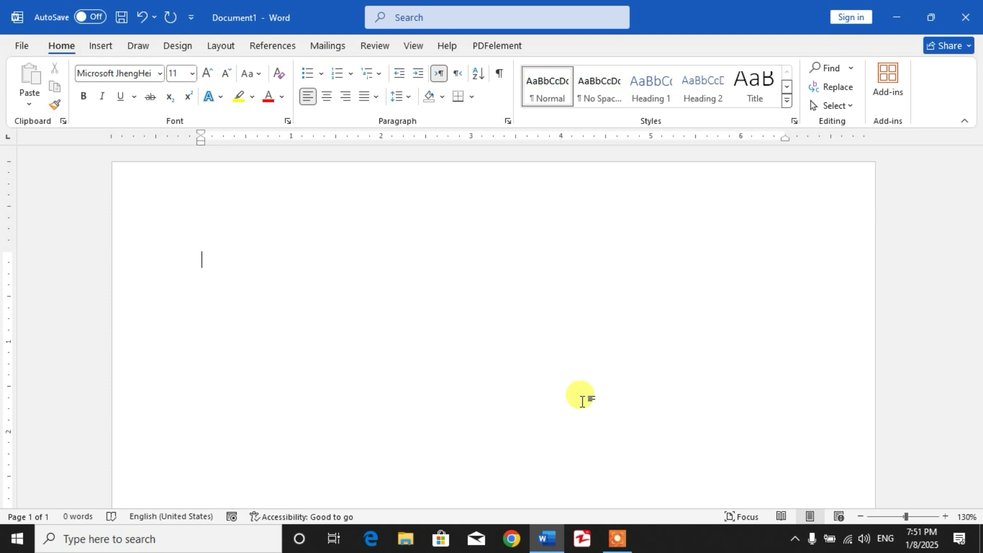
mouse_move(222, 309)
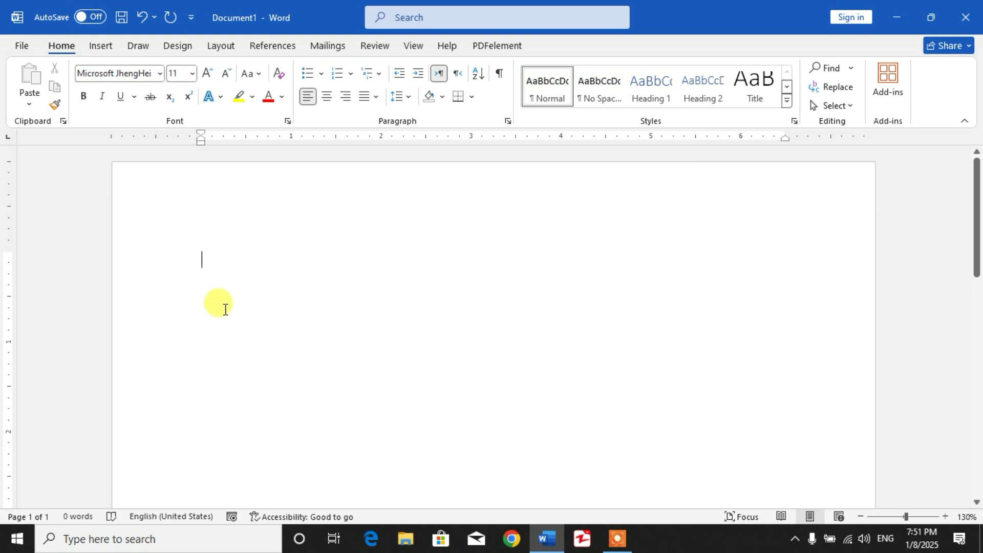
mouse_move(116, 72)
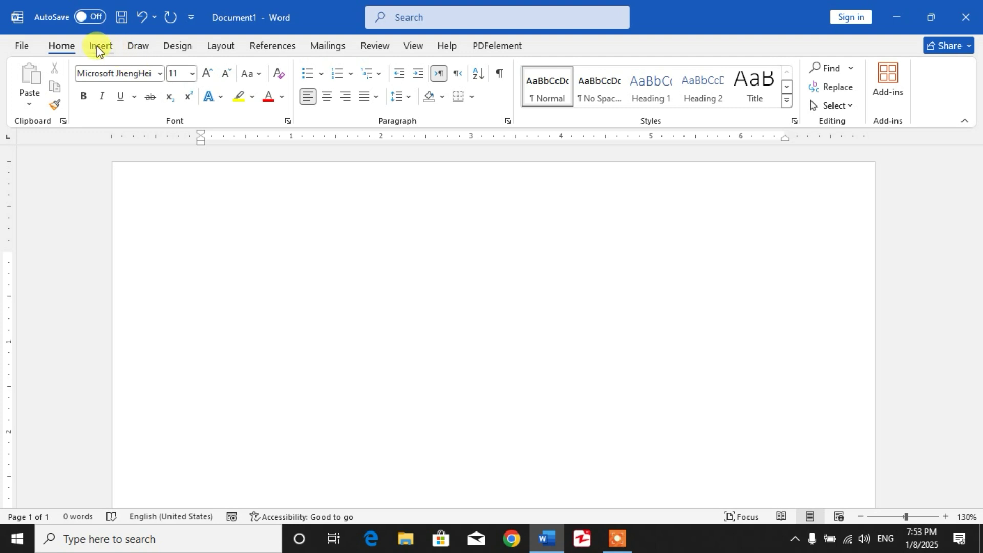
left_click(101, 46)
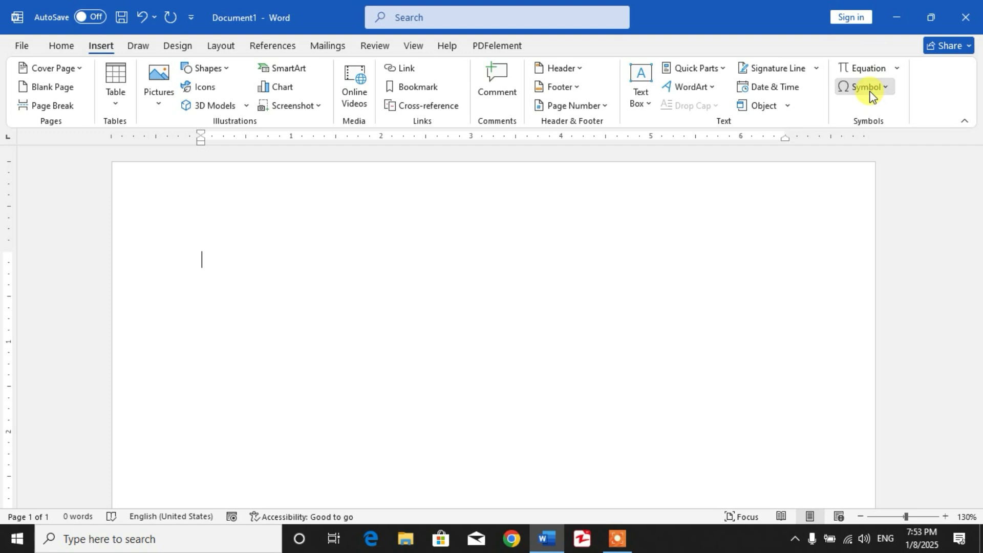
left_click(865, 86)
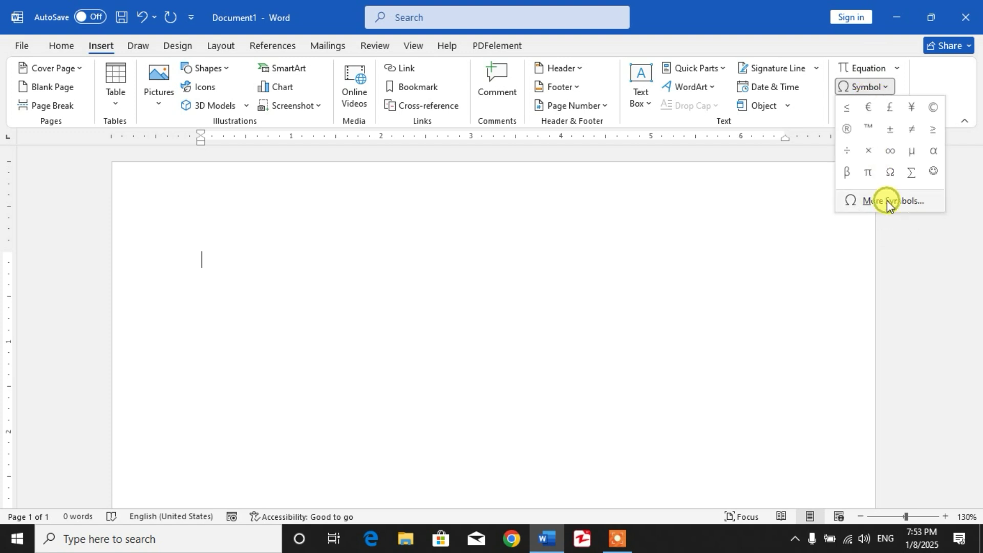
left_click(891, 201)
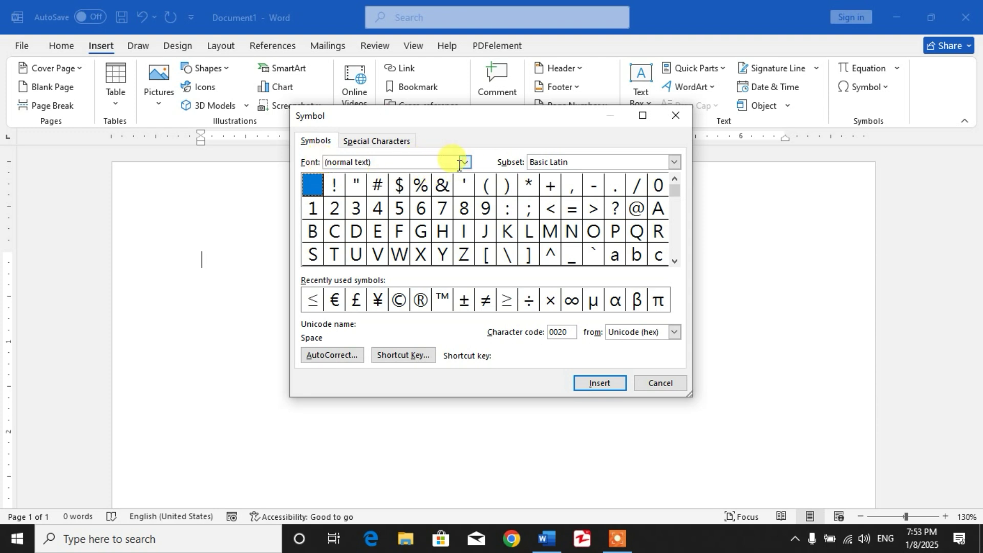
- Set the symbol font to Segoe UI Symbol with subset Extended Characters - Plane 1
left_click(464, 162)
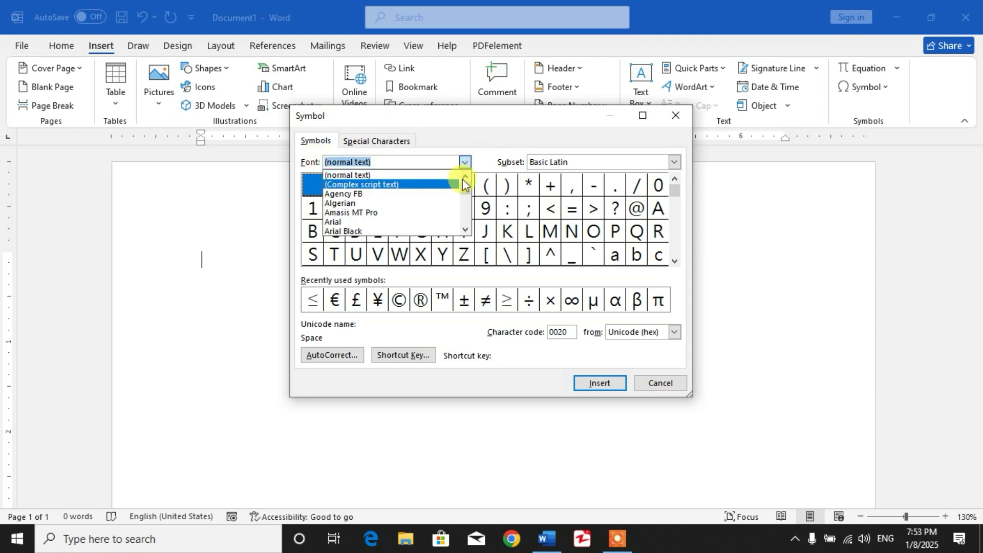
scroll("down", 3)
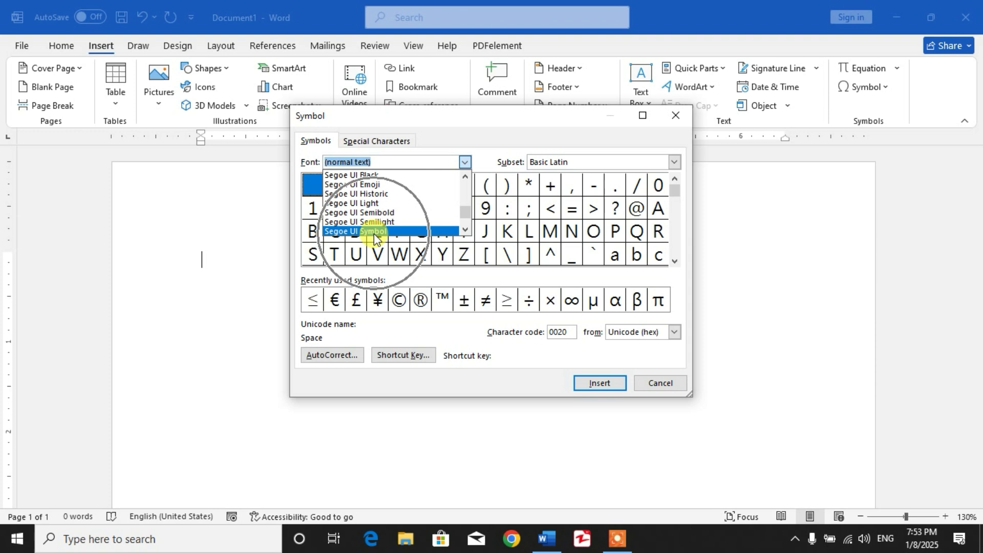
left_click(375, 232)
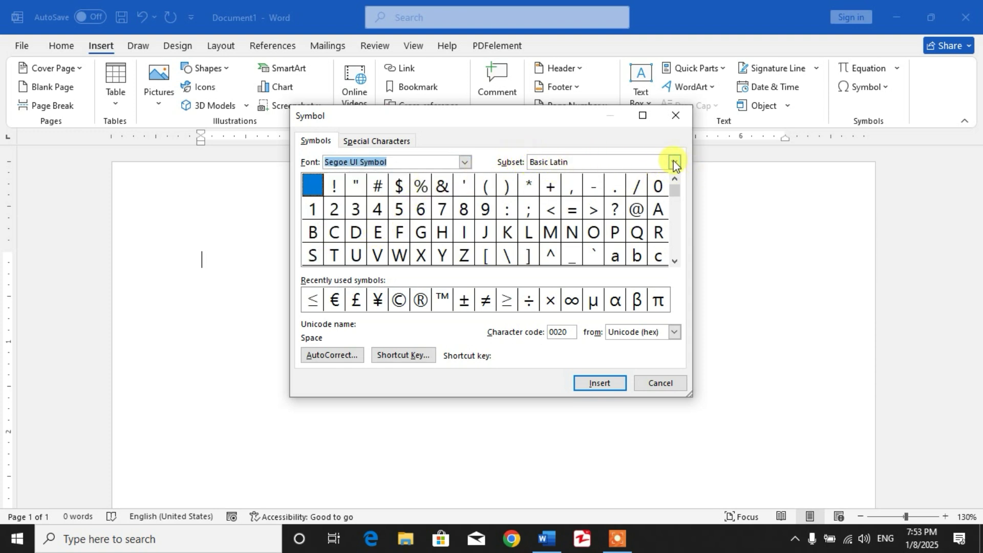
left_click(675, 161)
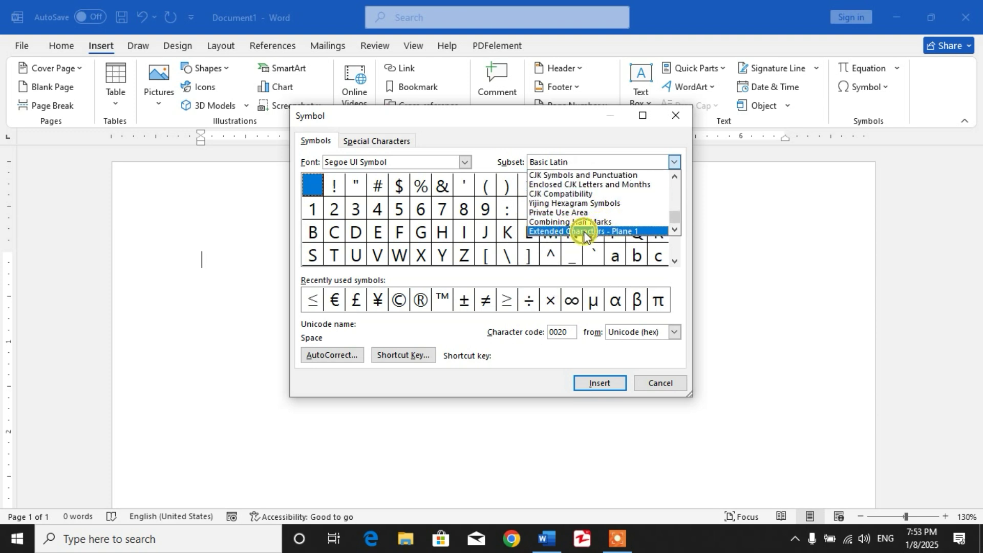
left_click(588, 230)
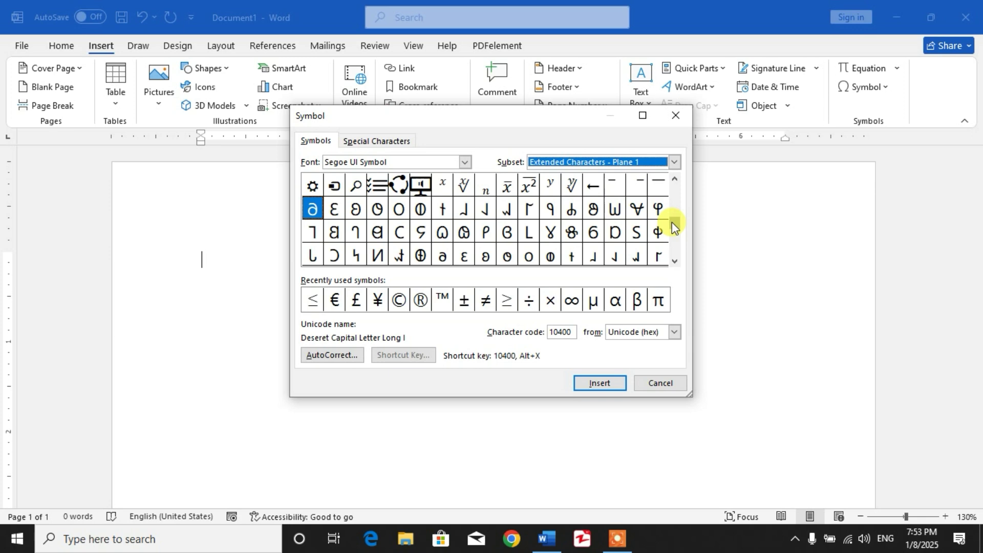
mouse_move(675, 231)
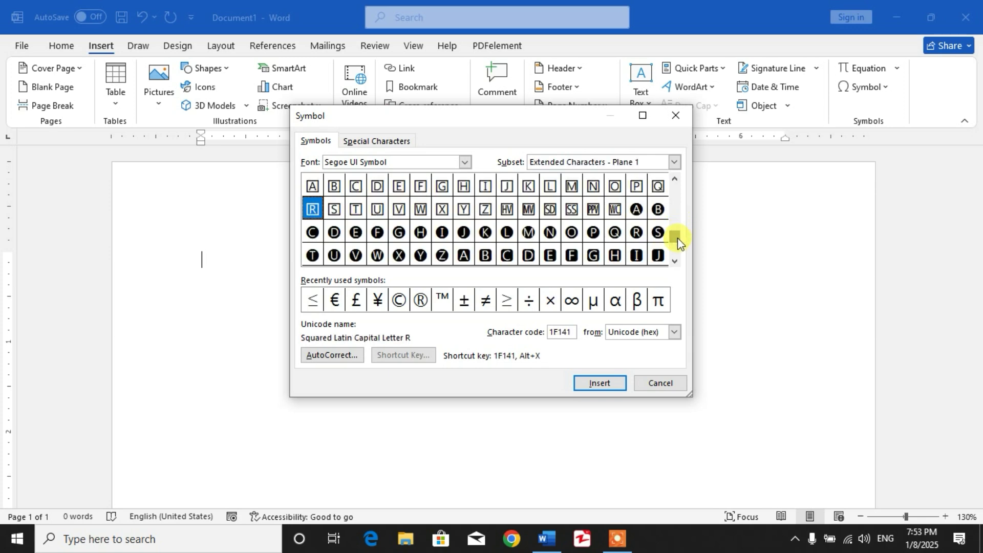
- Insert Earth Globe Europe-Africa and Earth Globe Americas, then close the browser
scroll("down", 3)
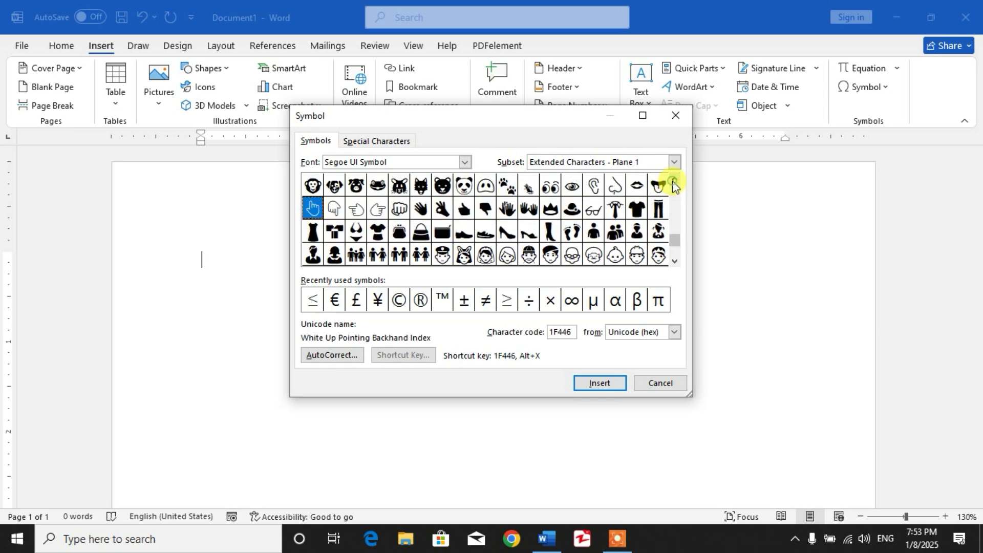
left_click(674, 183)
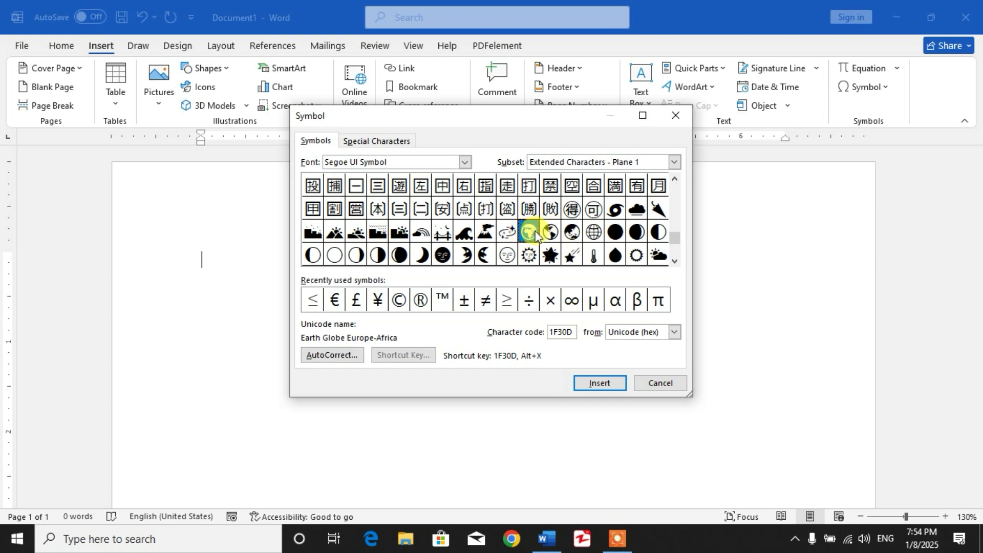
left_click(600, 383)
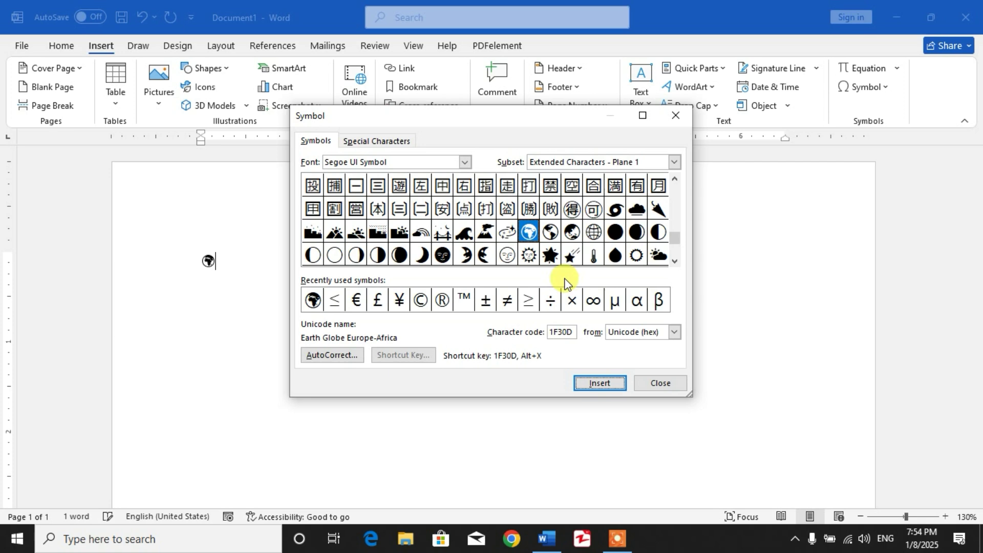
left_click(550, 233)
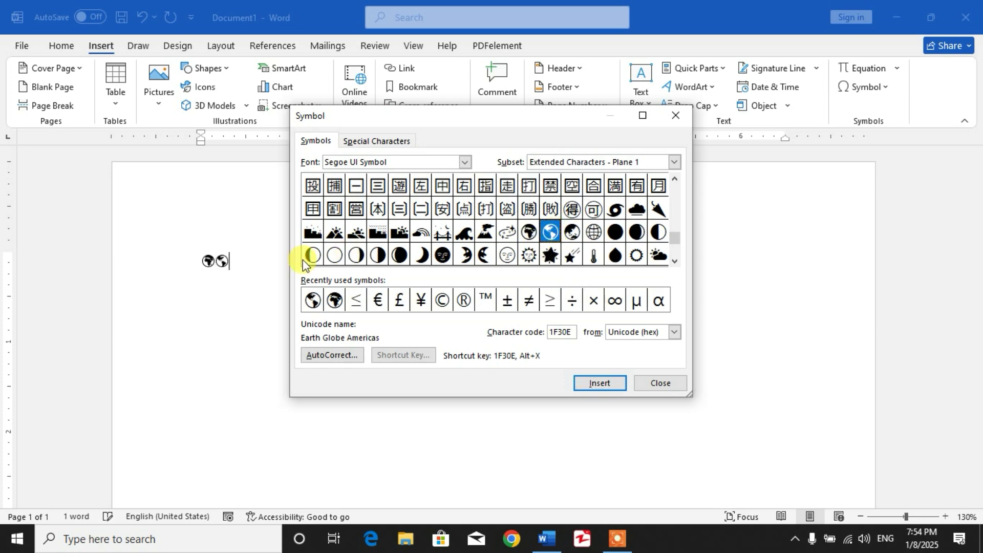
left_click(600, 383)
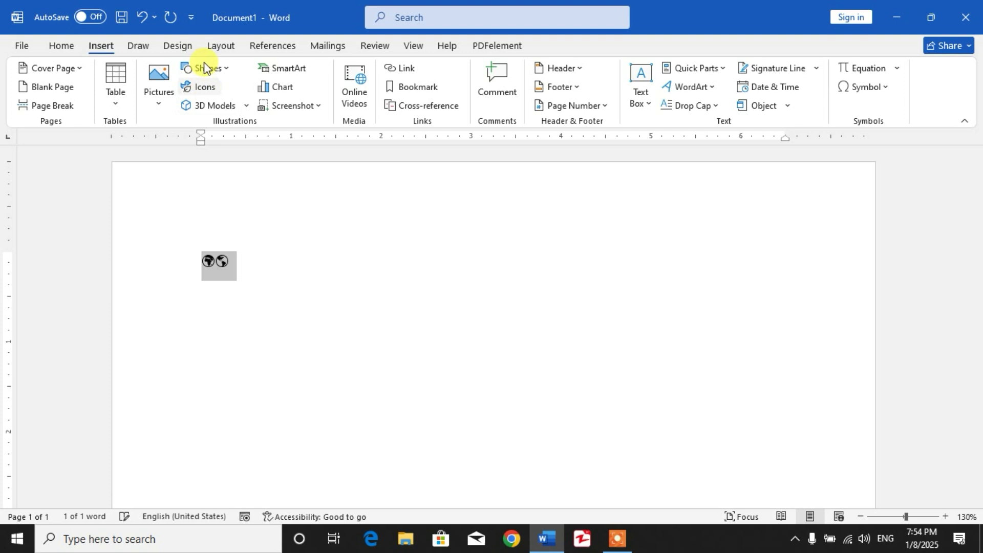
mouse_move(254, 96)
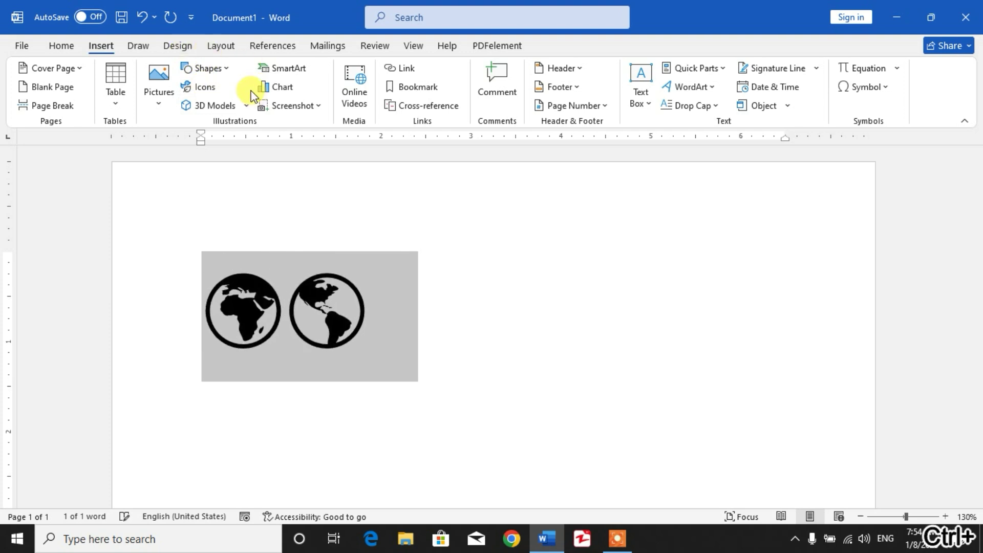
- Select both globe symbols and greatly enlarge their font size
left_click_drag(418, 381, 514, 436)
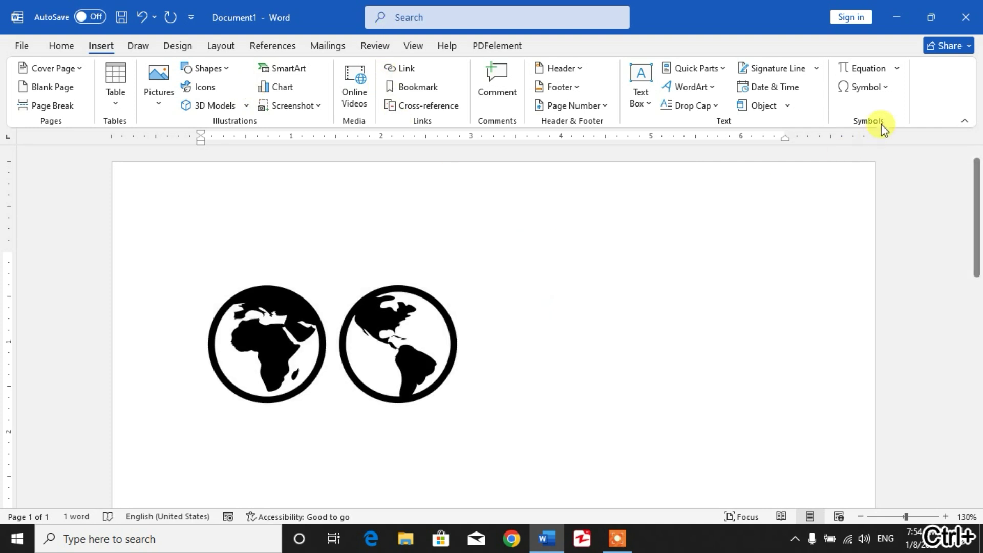
left_click(866, 87)
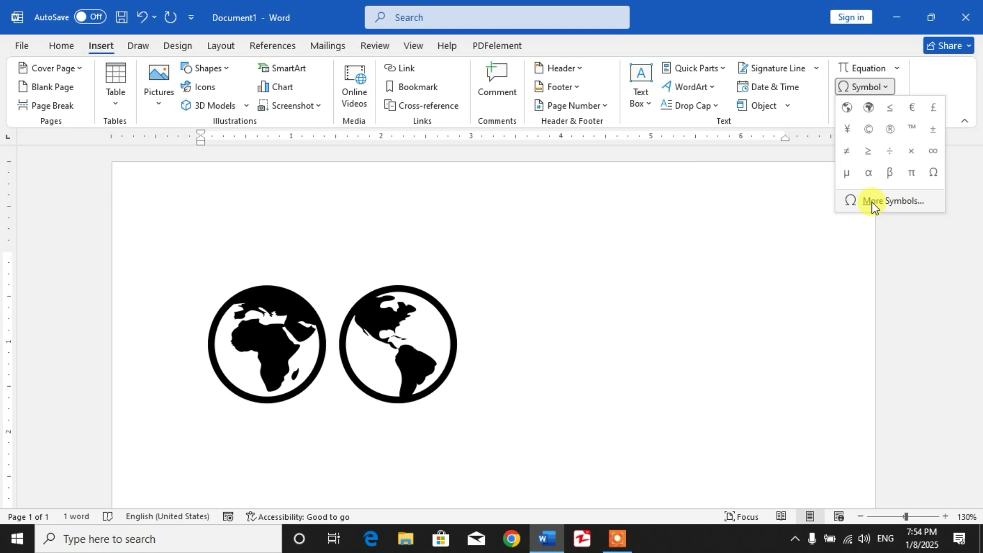
- Reopen the full symbol browser and move its window off the globes
left_click(873, 201)
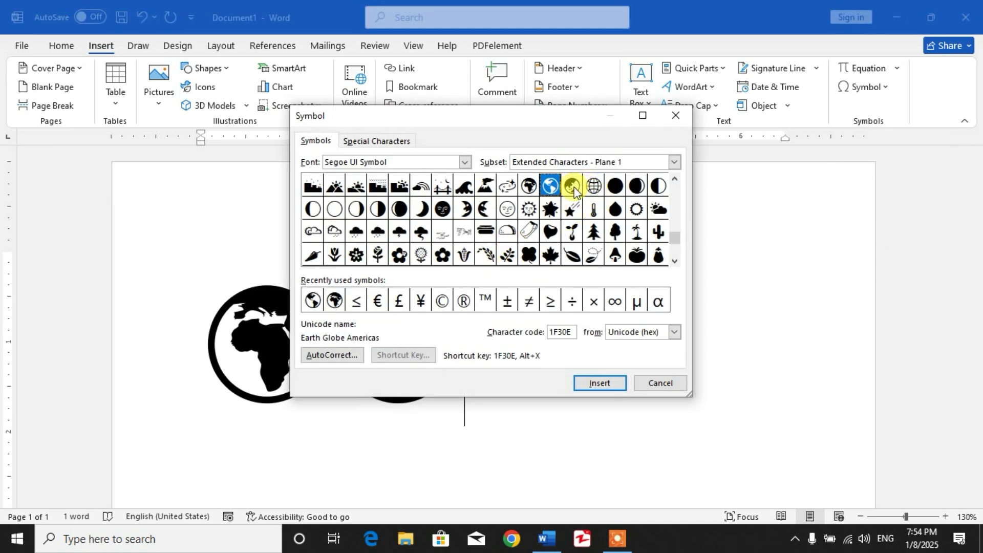
left_click(571, 186)
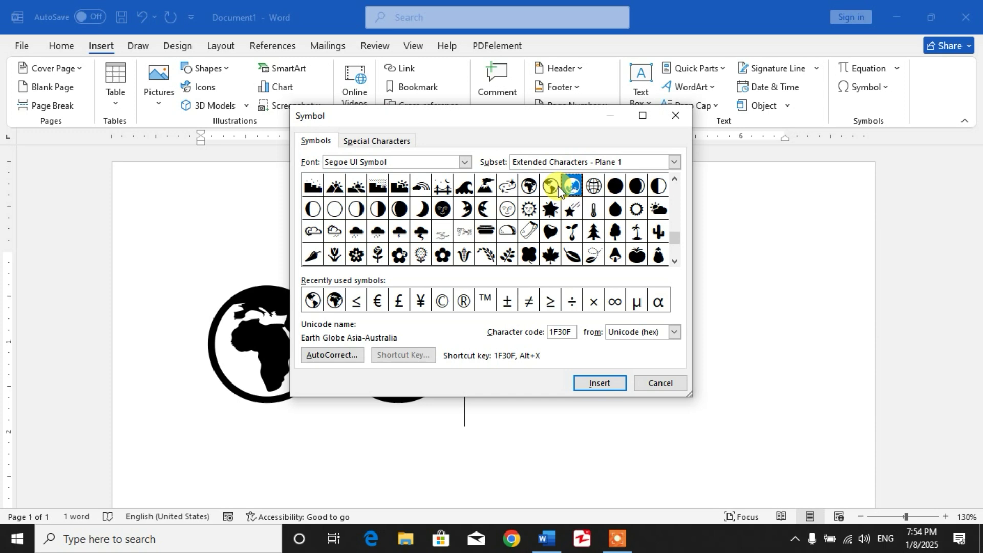
left_click(550, 185)
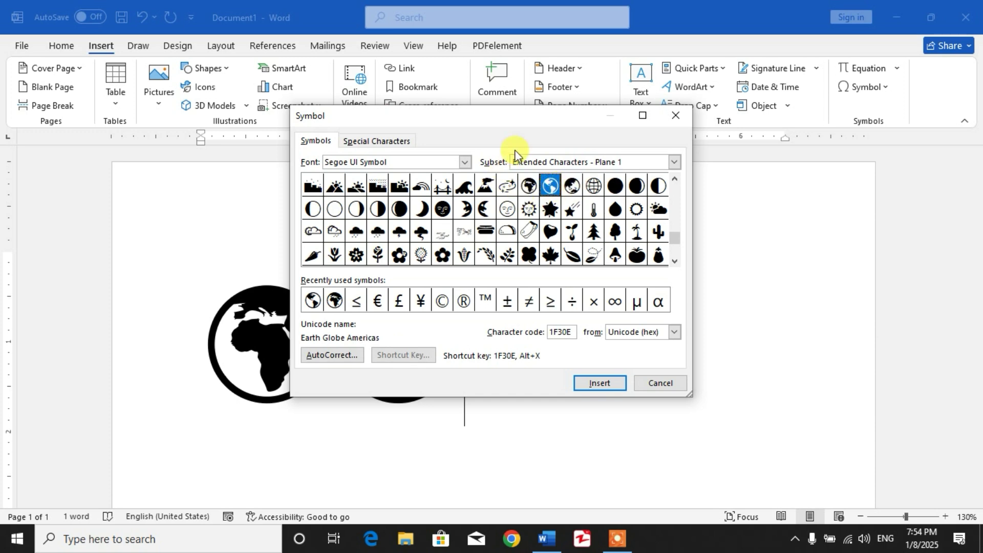
left_click(600, 383)
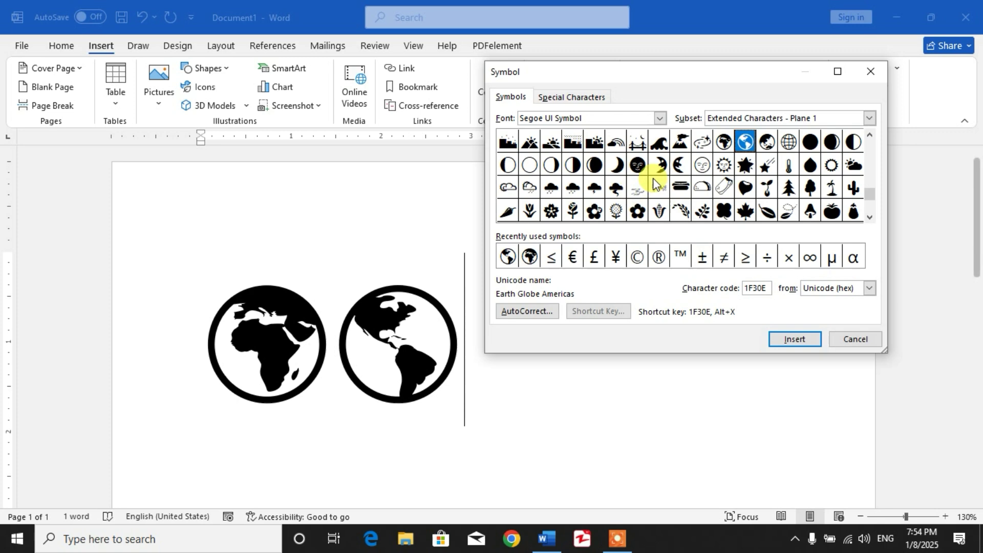
- Insert Earth Globe Asia-Australia and Globe With Meridians, then close the browser
left_click(722, 143)
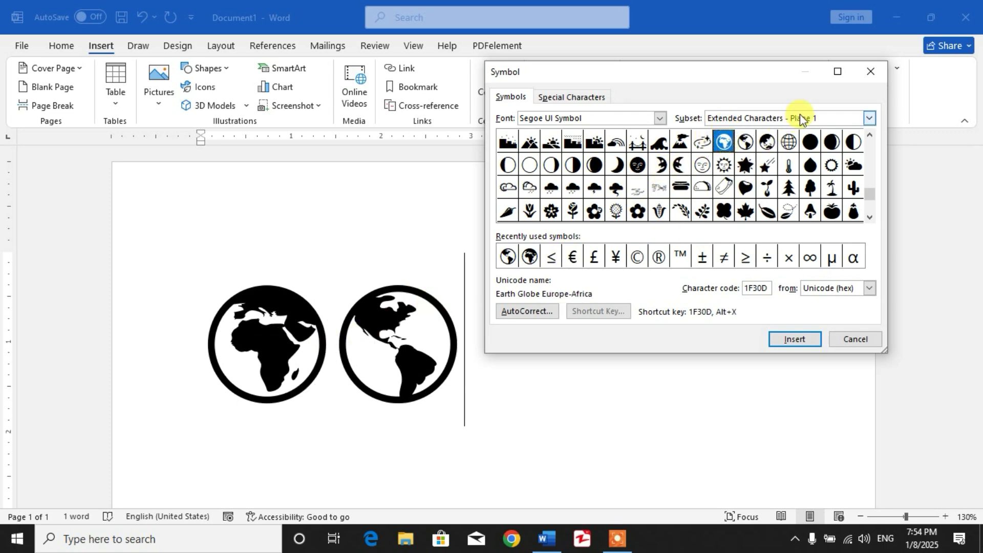
left_click(767, 141)
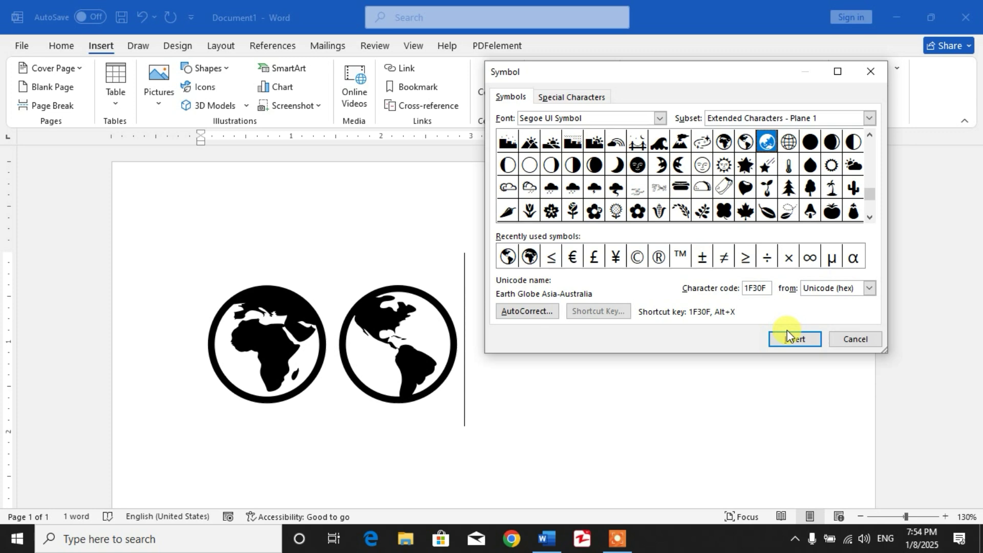
left_click(795, 339)
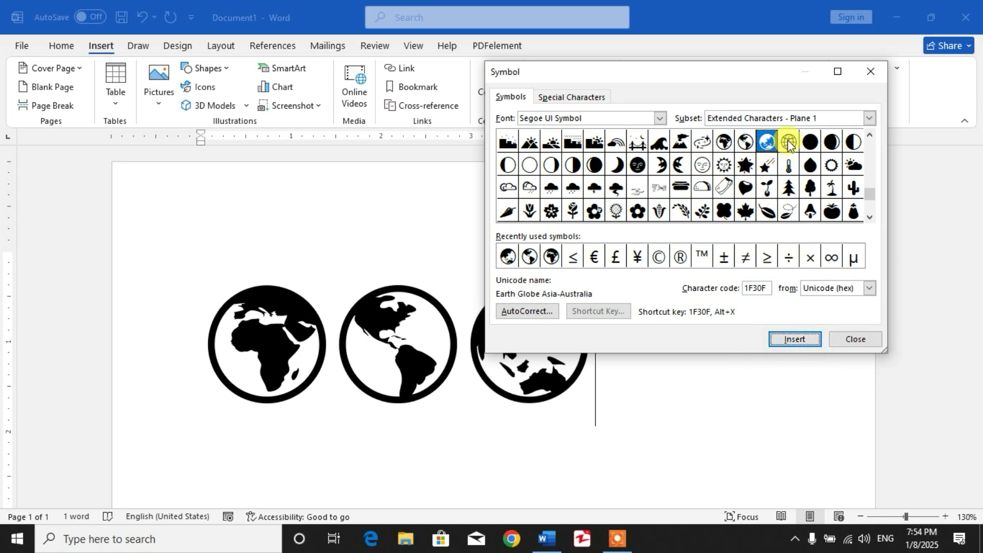
left_click(789, 142)
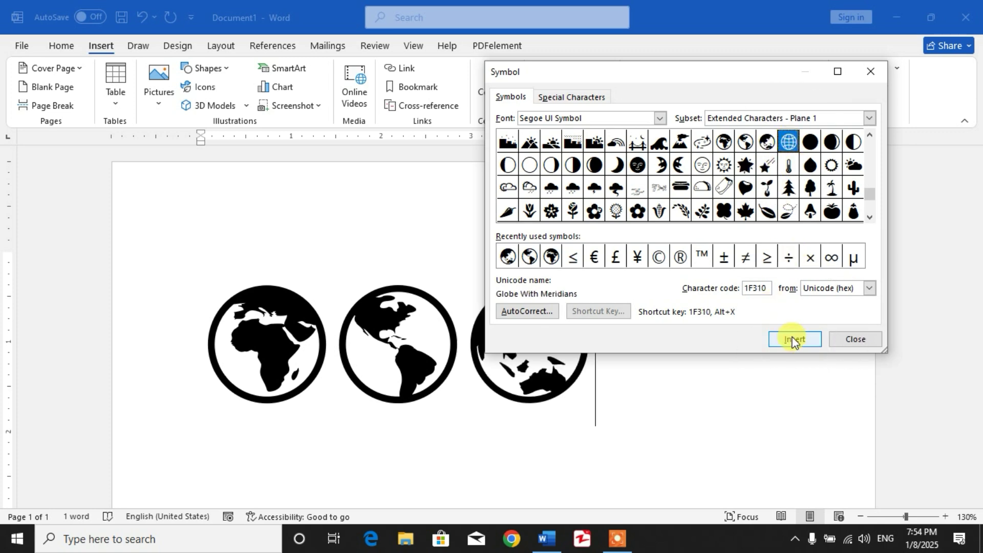
left_click(794, 339)
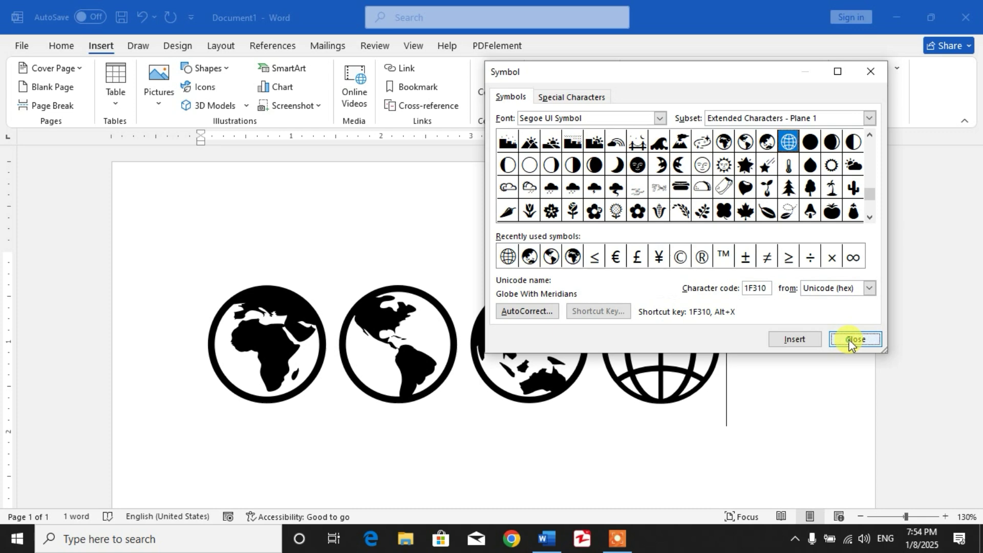
left_click(856, 339)
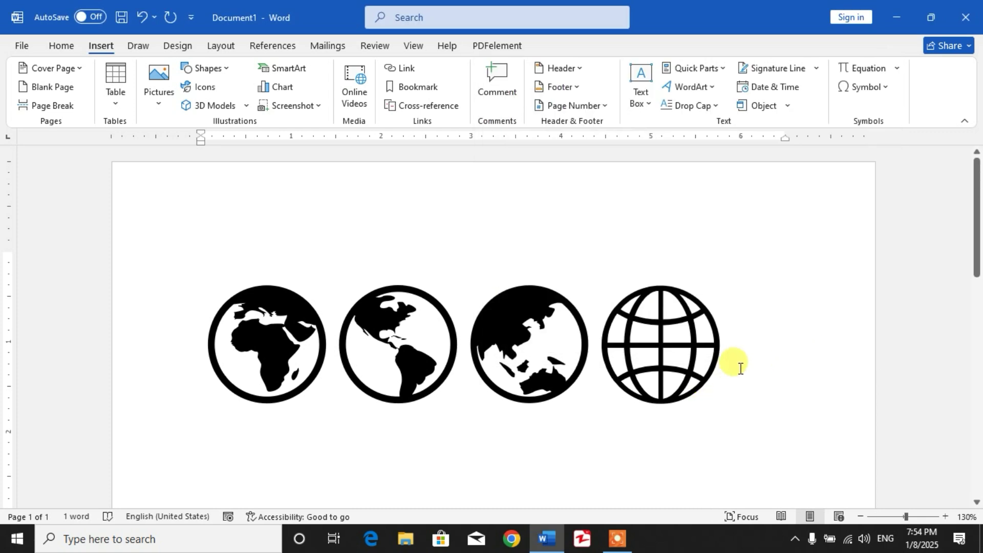